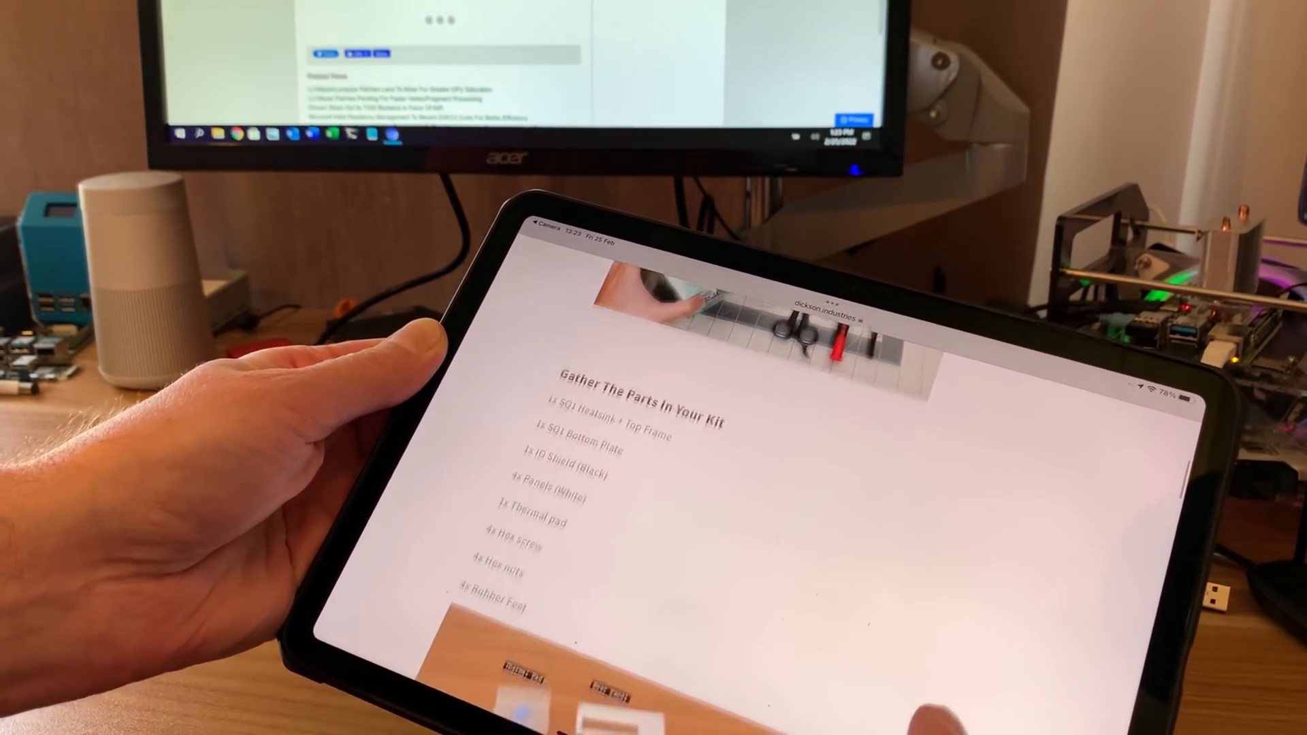
pyautogui.scroll(-3)
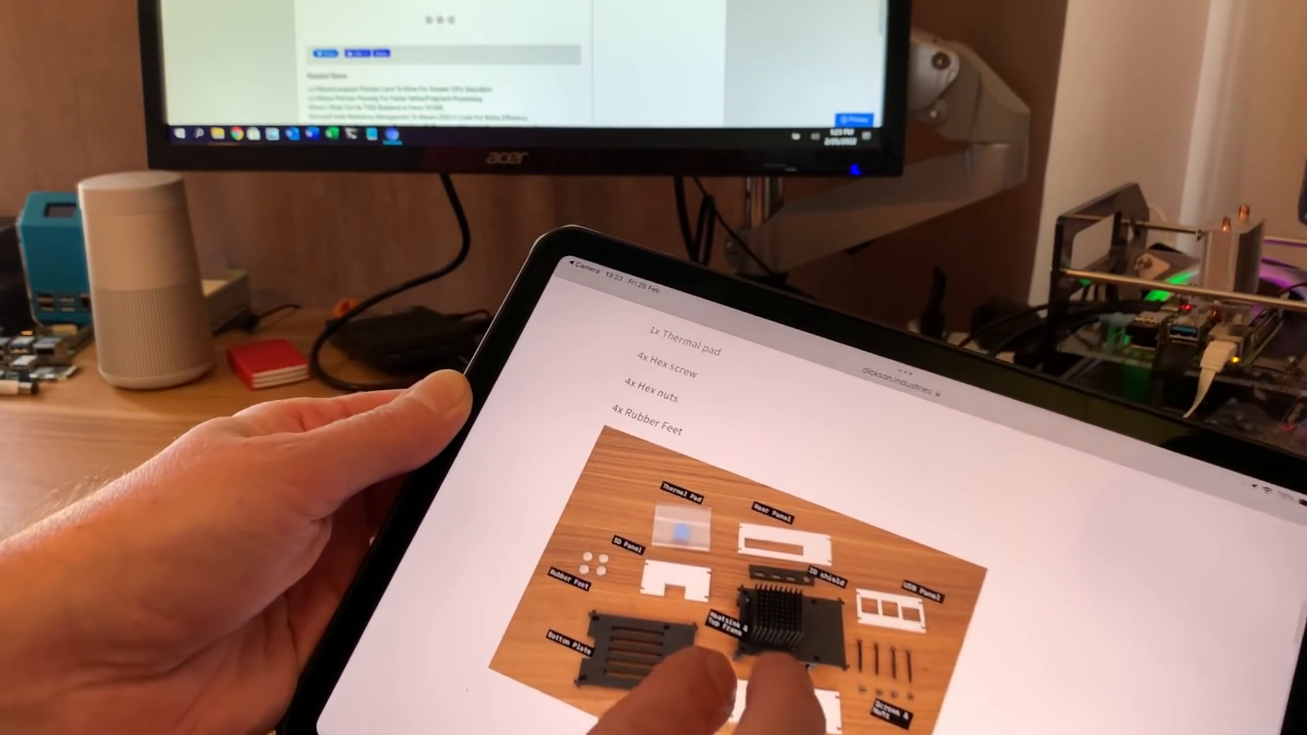